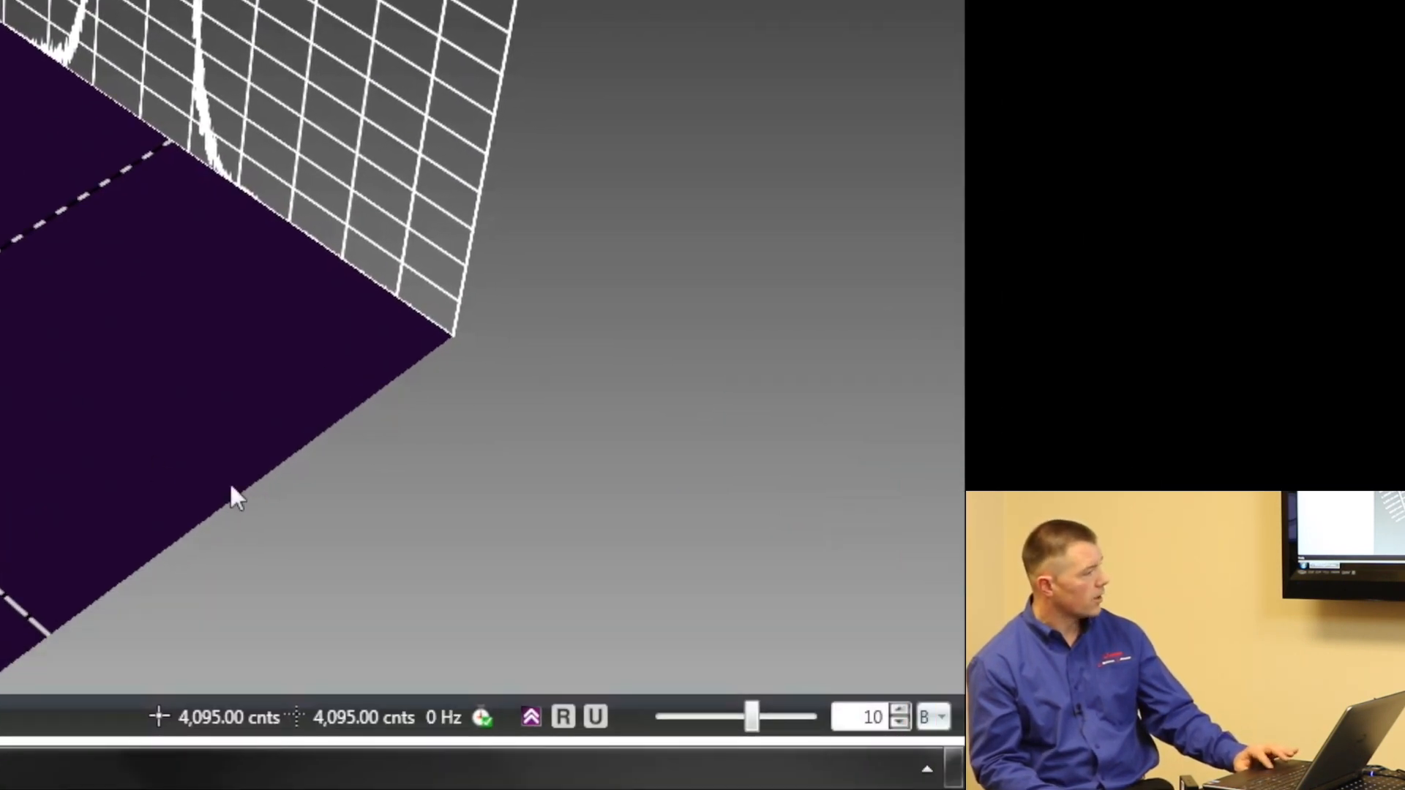
pyautogui.moveTo(747, 725)
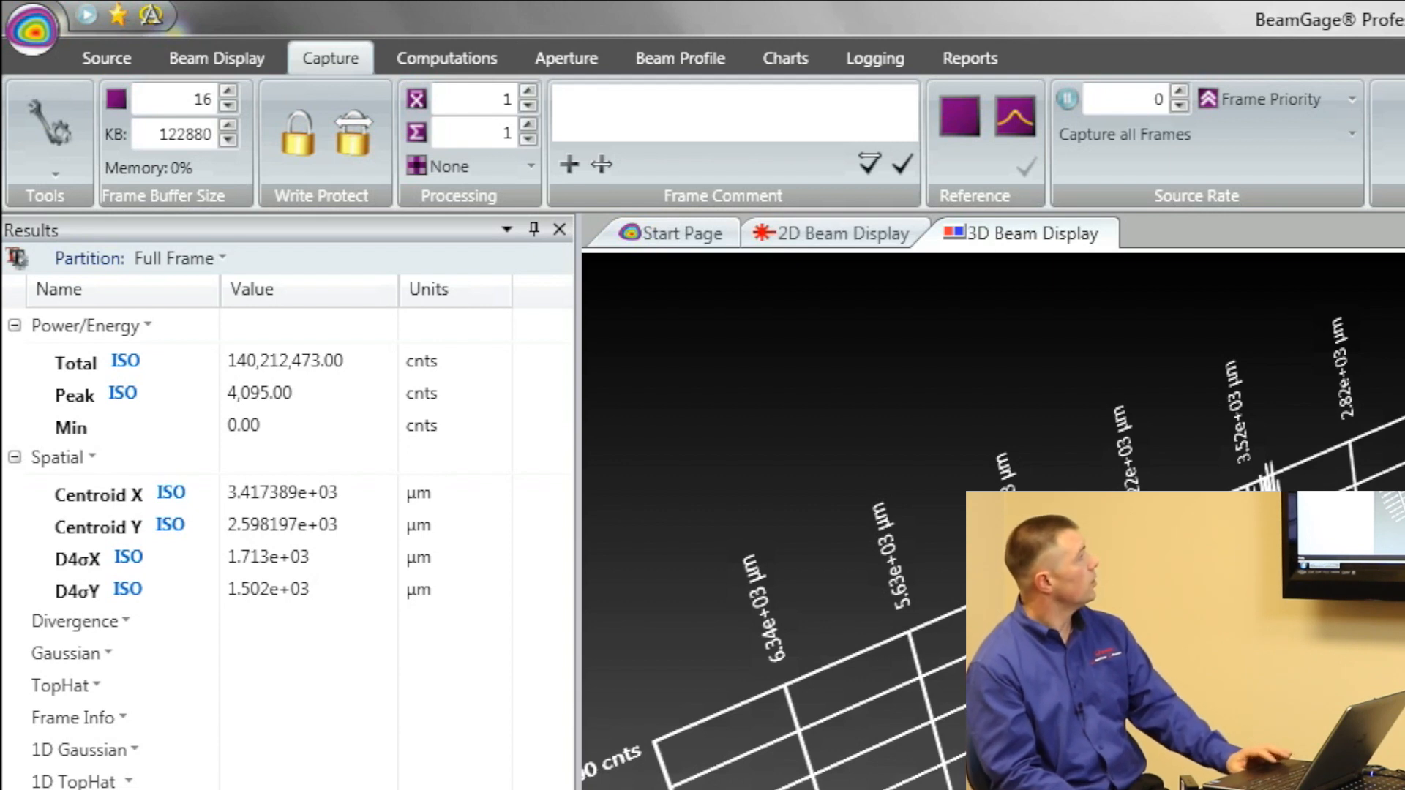
pyautogui.moveTo(396, 205)
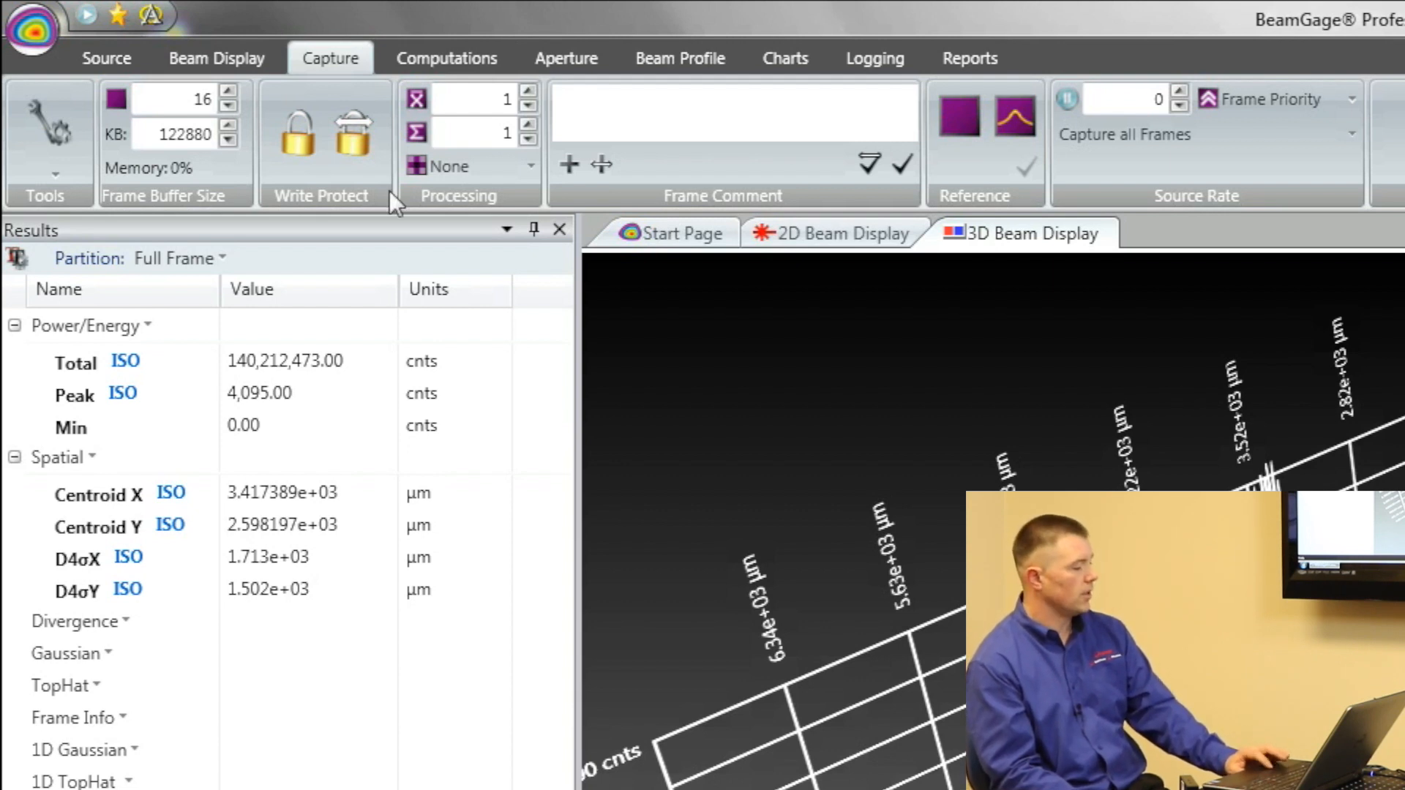
pyautogui.moveTo(189, 135)
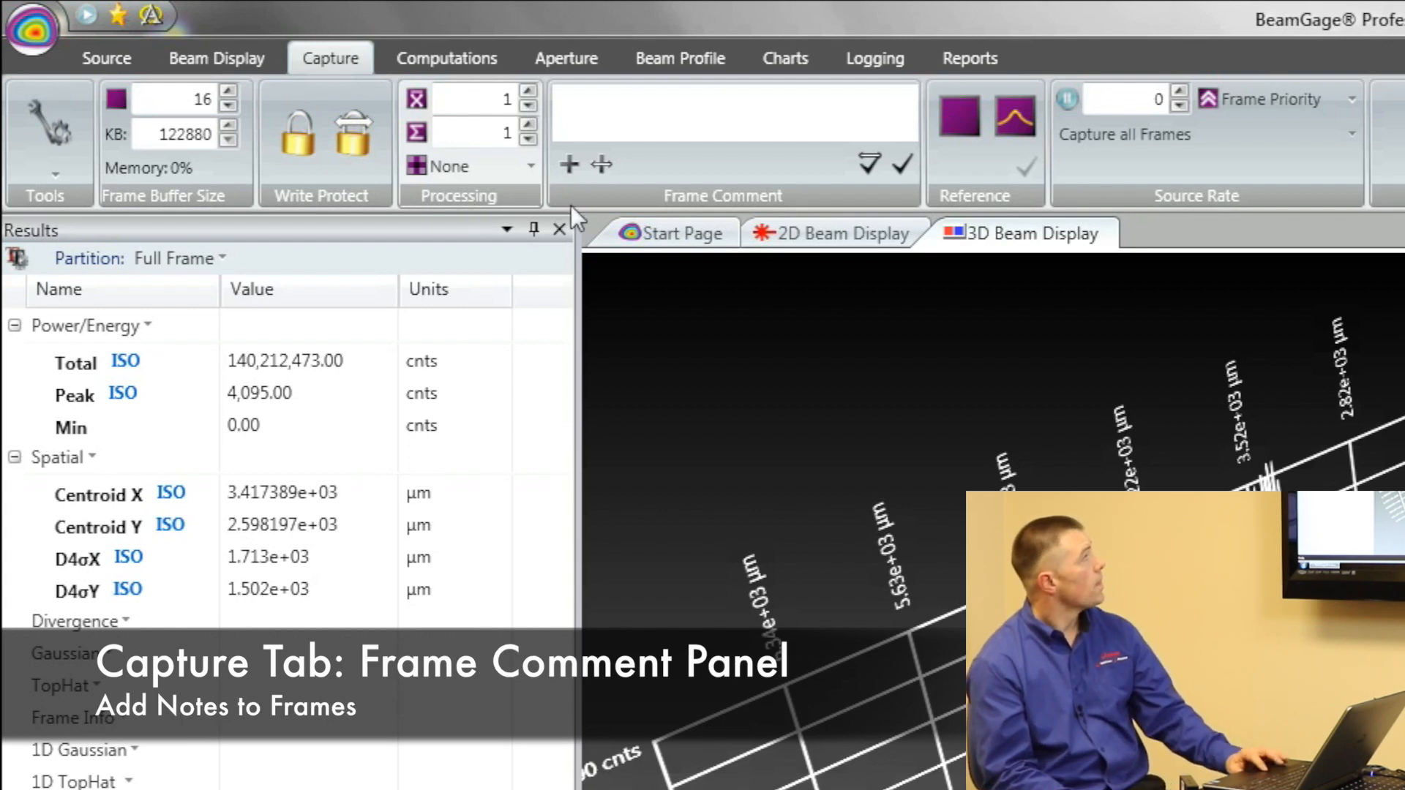
pyautogui.moveTo(672, 157)
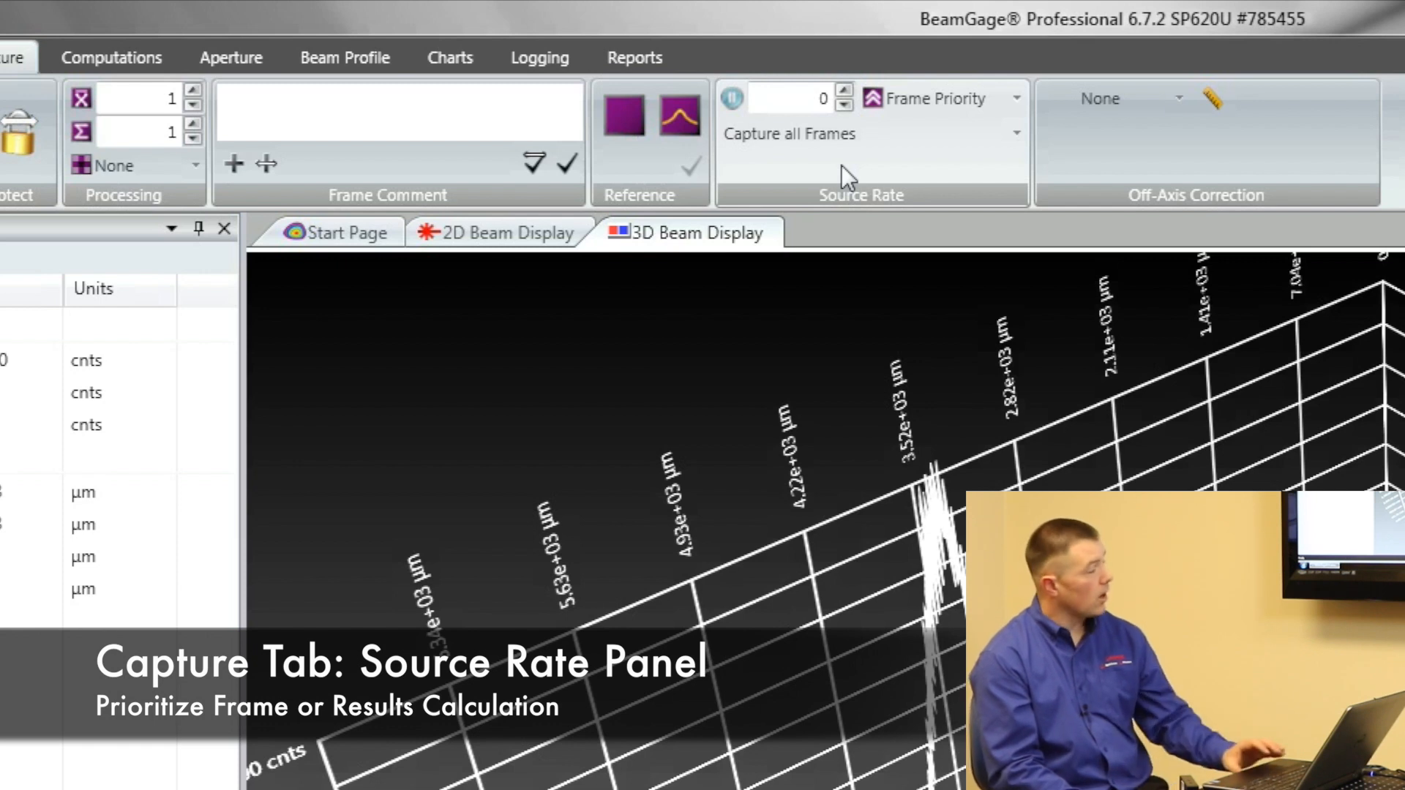
pyautogui.moveTo(913, 98)
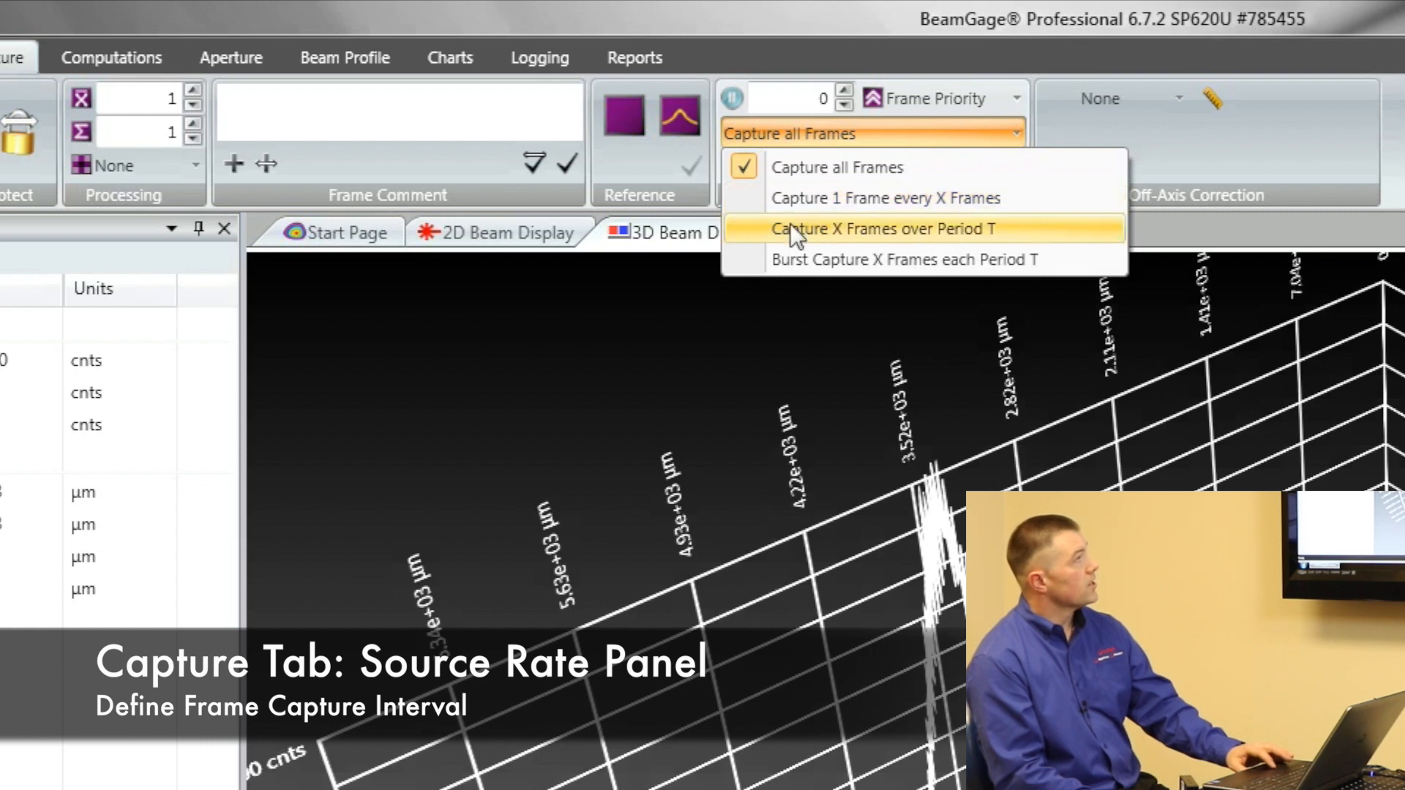
pyautogui.moveTo(755, 250)
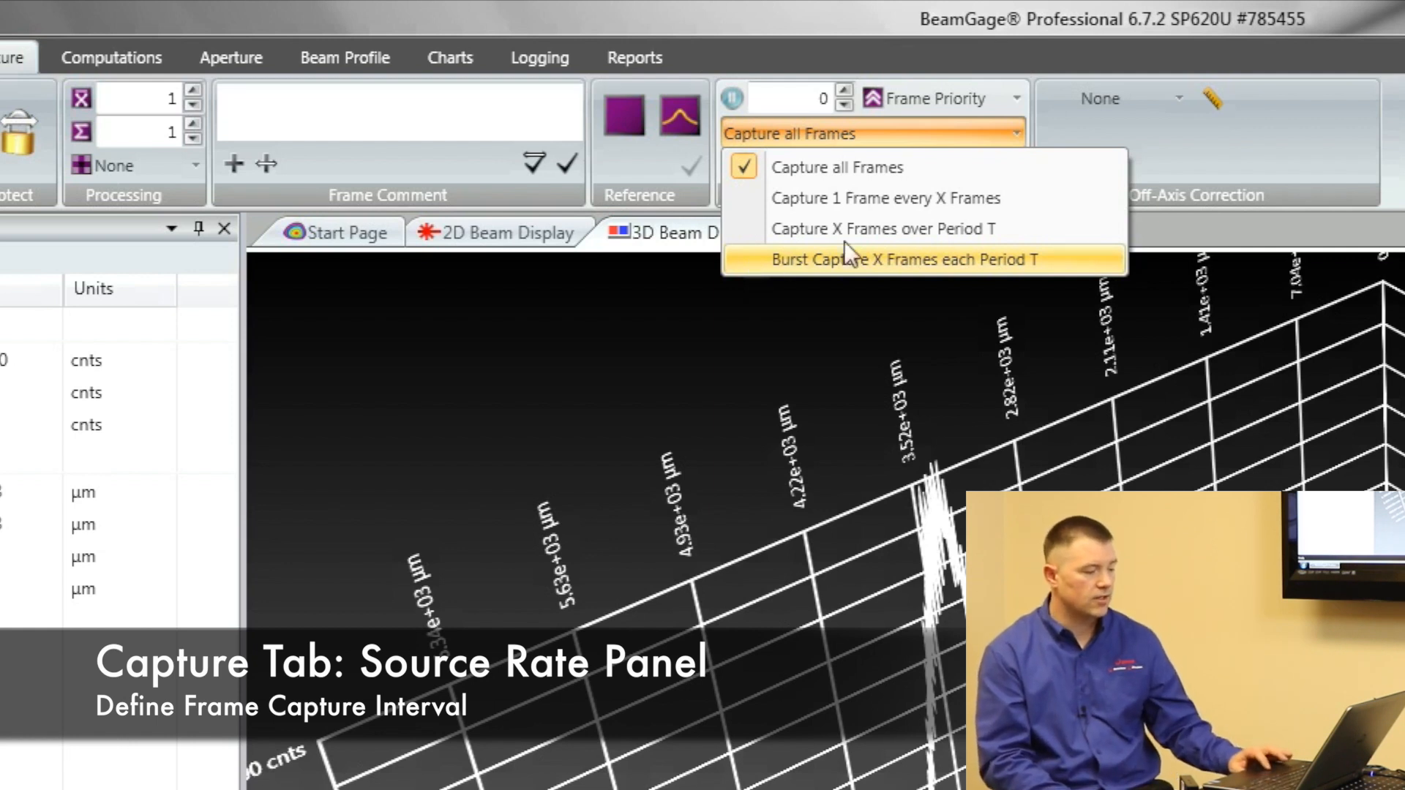
# - Dismiss the capture interval list, keeping Capture all Frames as the setting
pyautogui.click(837, 167)
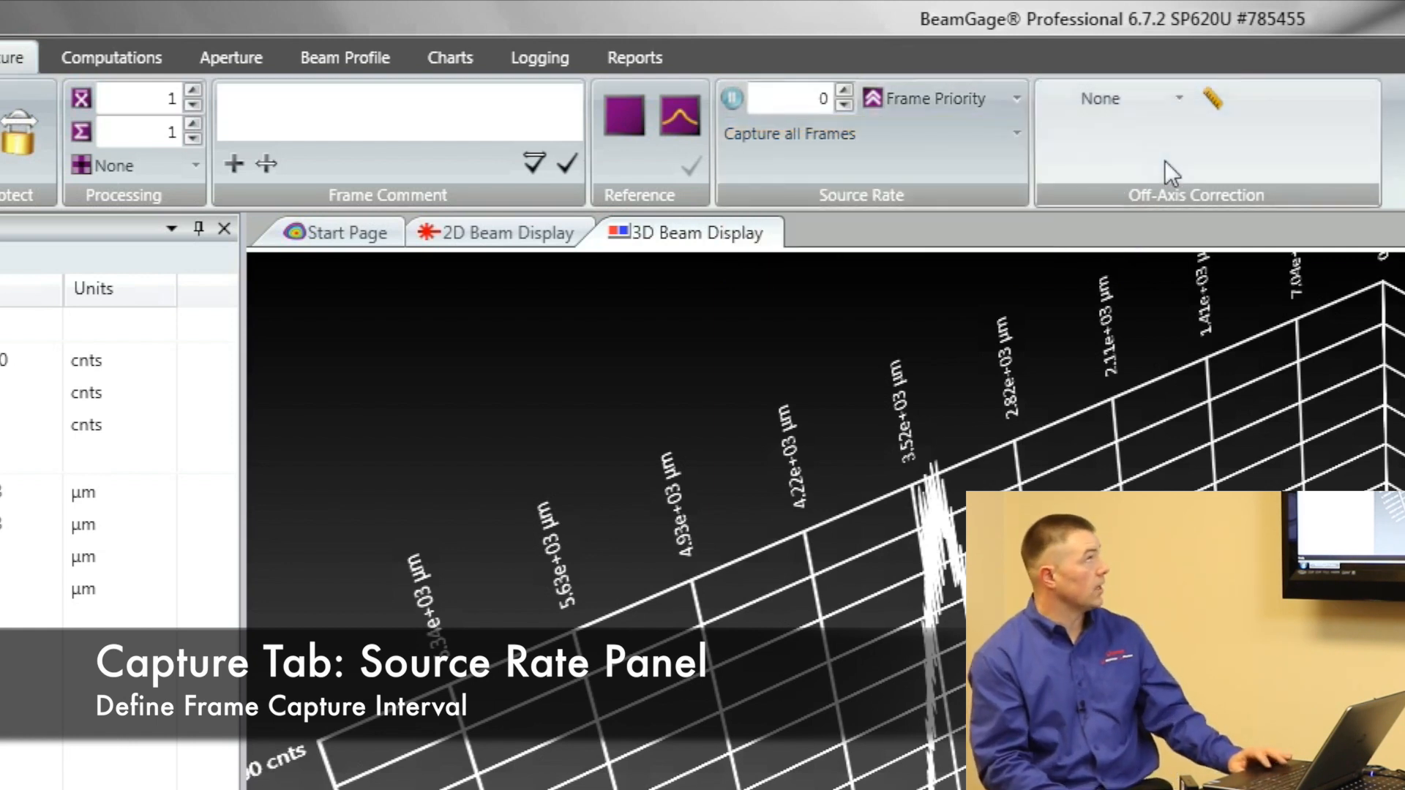